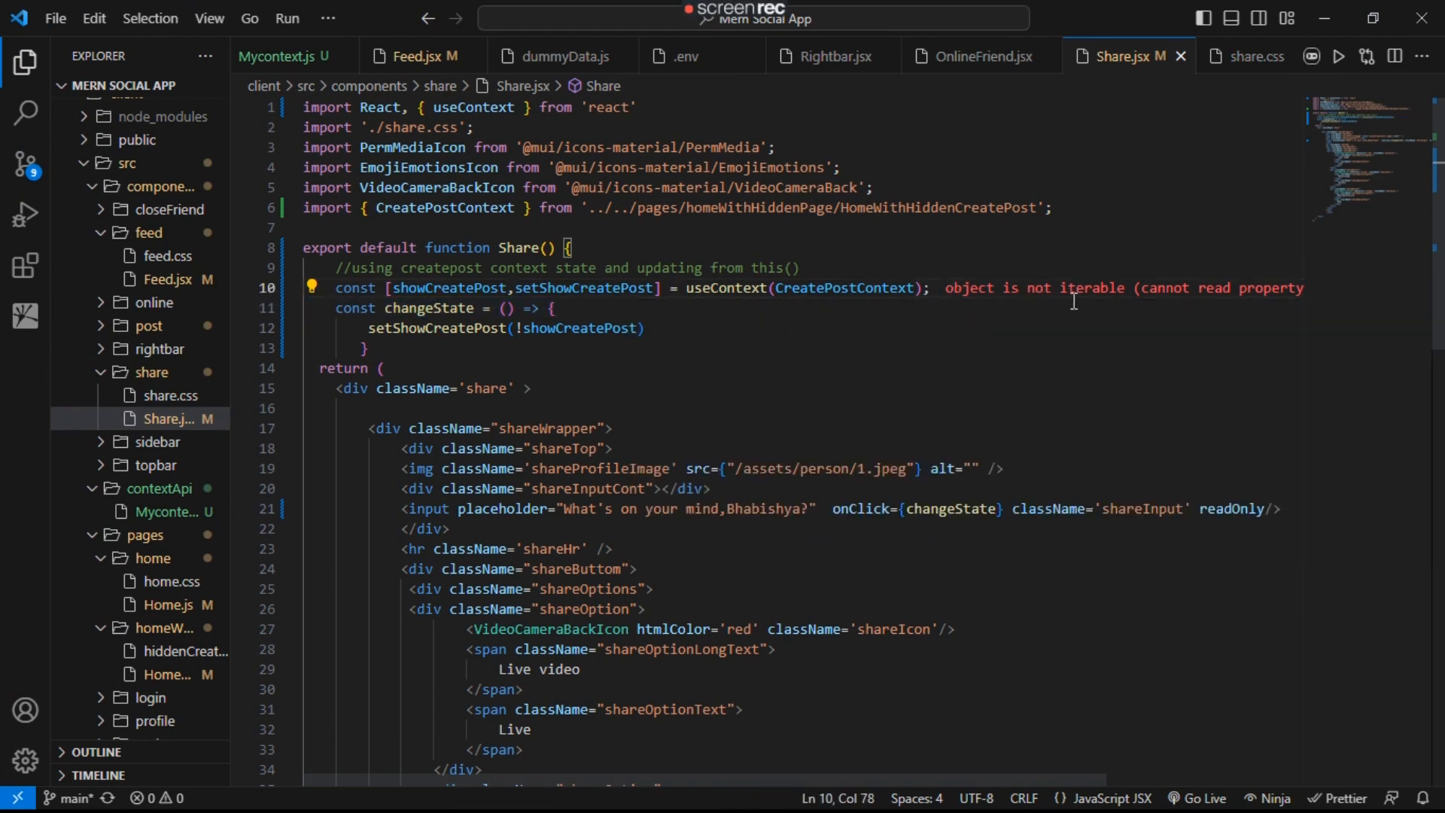
mouse_move(25, 265)
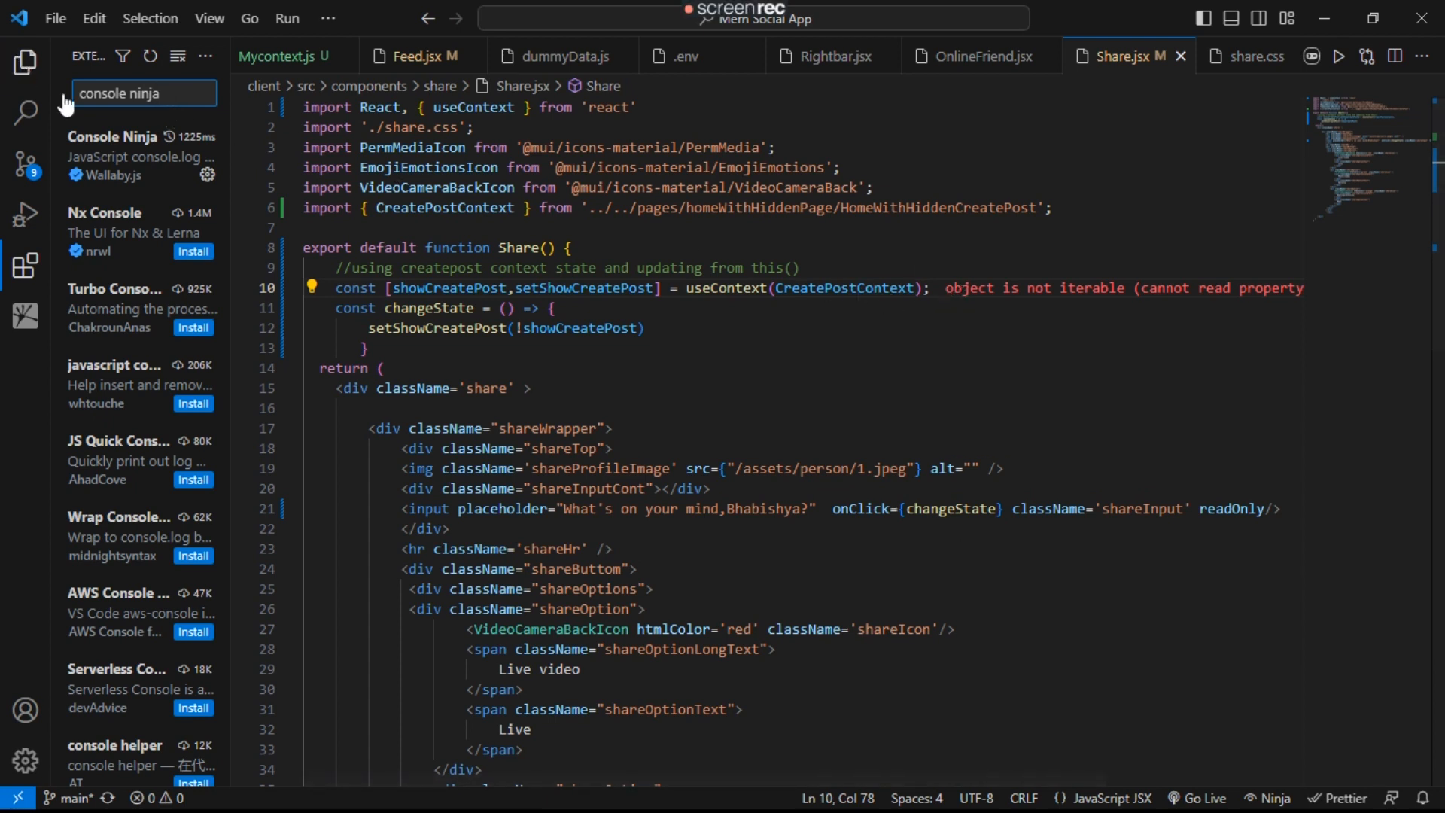
left_click(25, 61)
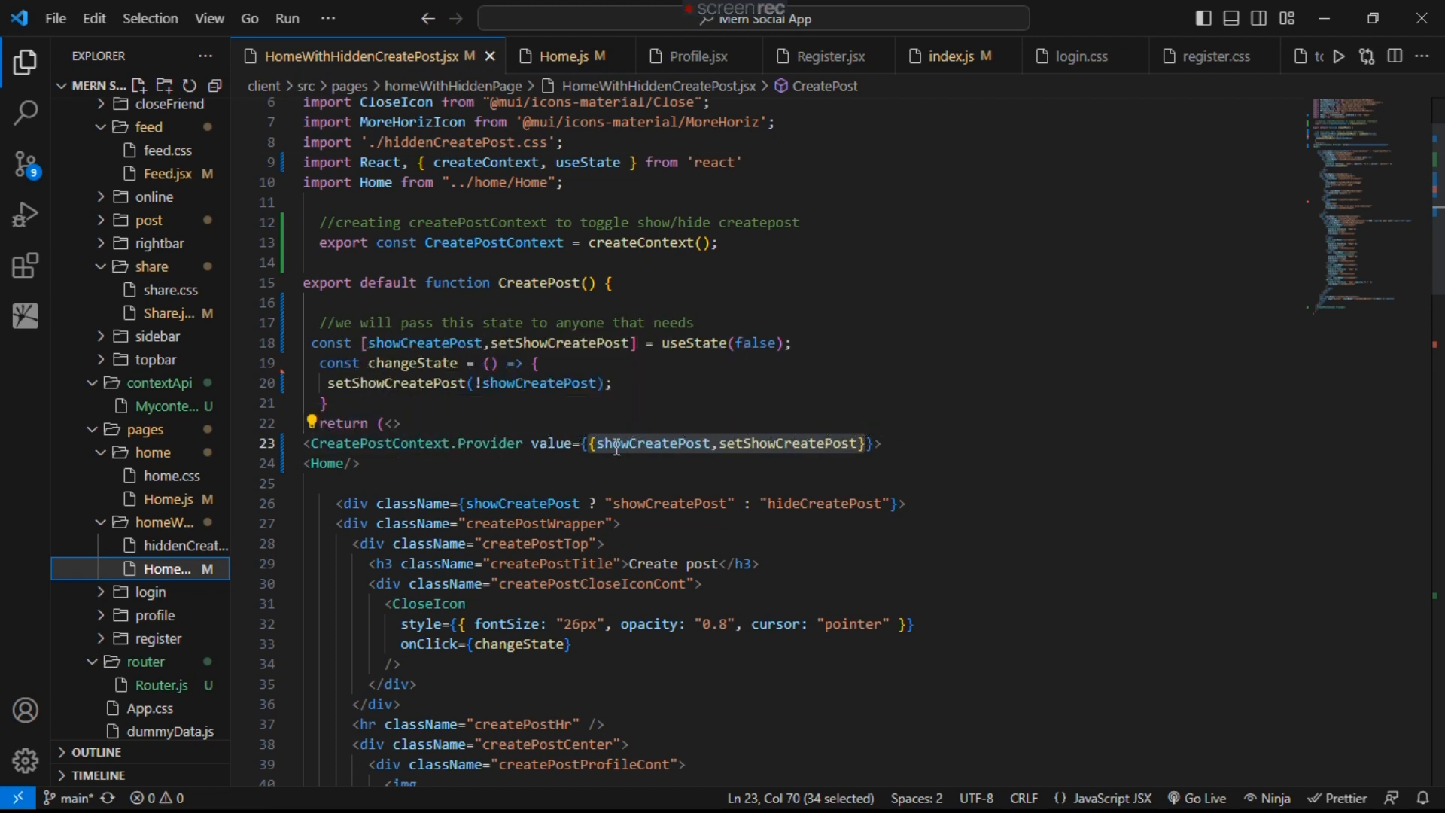
Step: Compare the Provider's object value {showCreatePost,setShowCreatePost} with Share.jsx's array destructuring on line 10
double_click(613, 443)
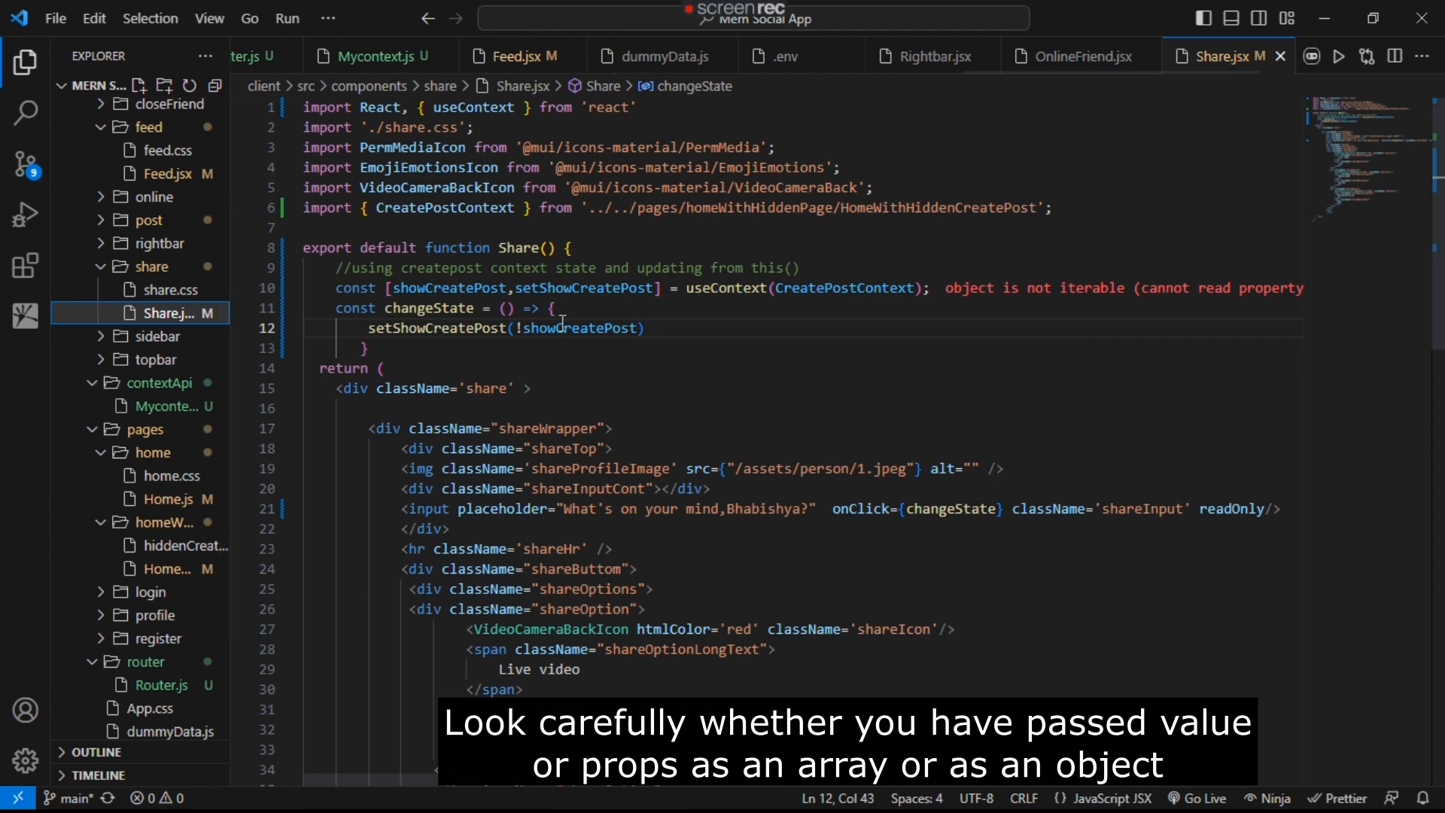
double_click(608, 288)
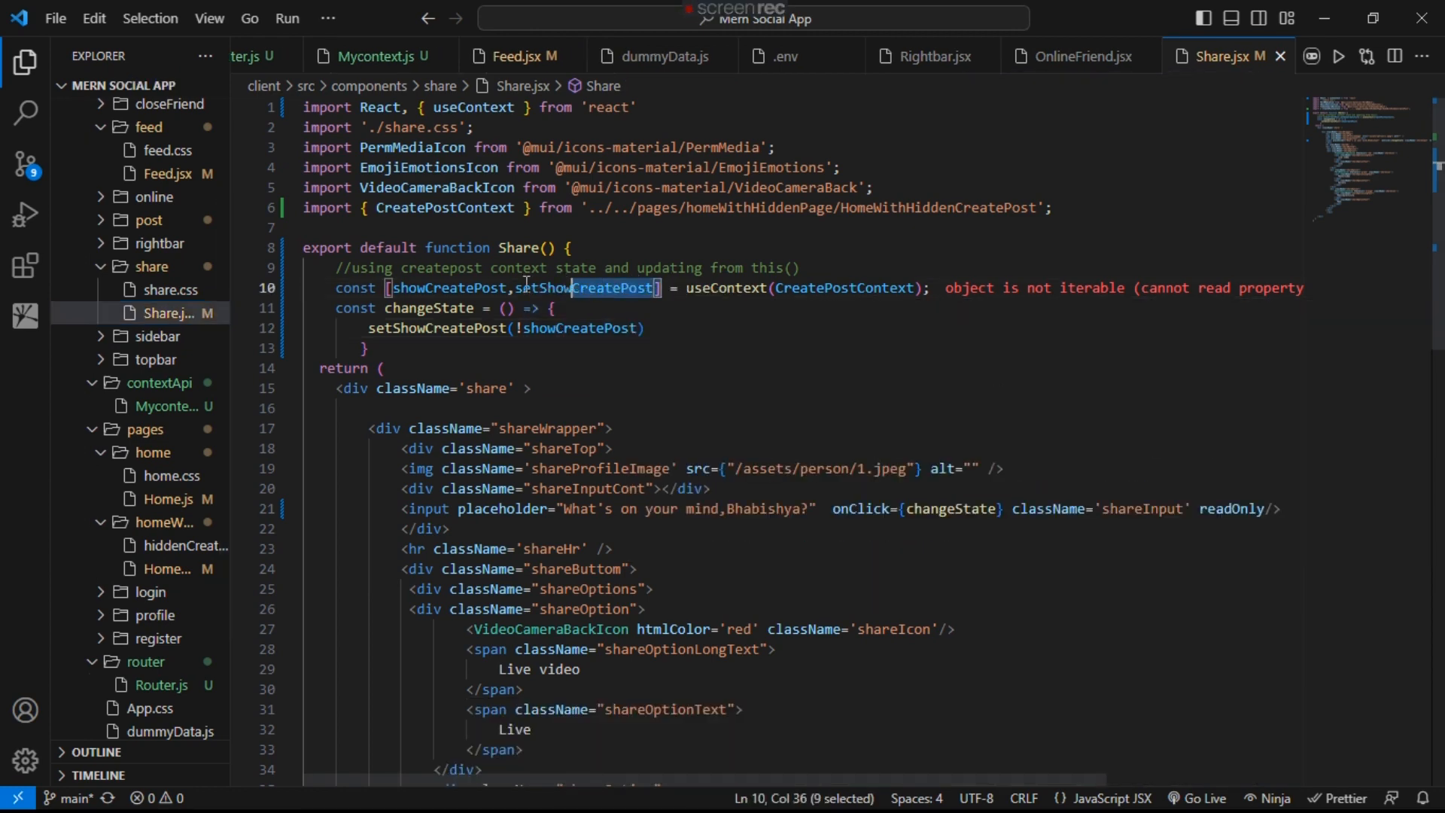